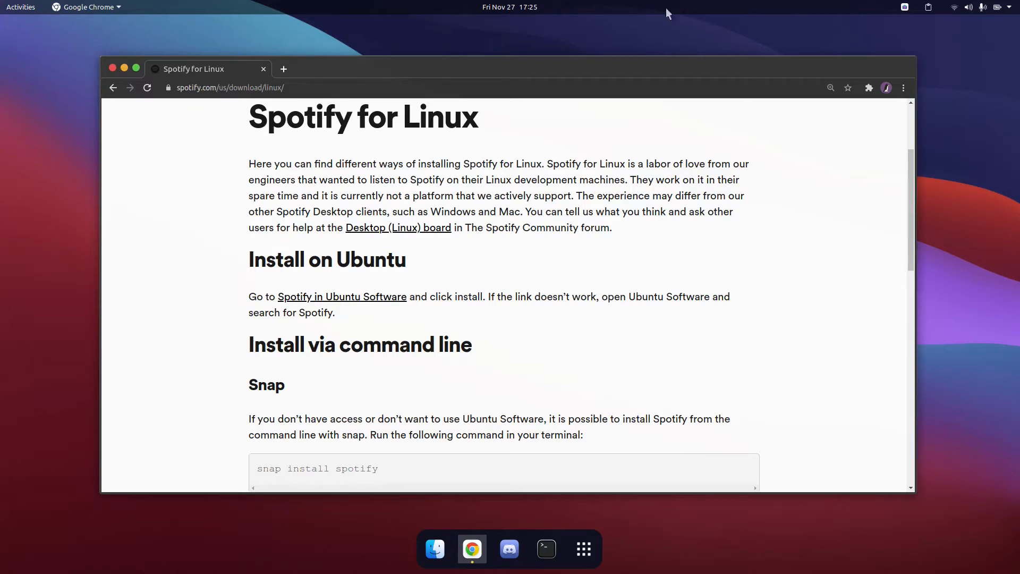
Step: Skim up and down the Spotify for Linux download page
{"action": "double_click", "coordinate": [301, 117]}
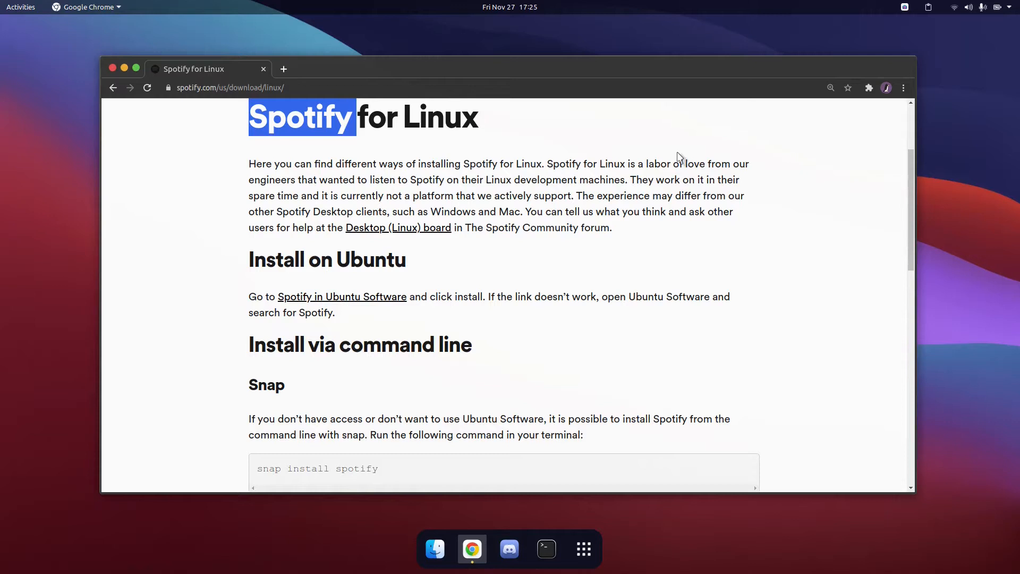
{"action": "scroll", "scroll_direction": "down", "scroll_amount": 3}
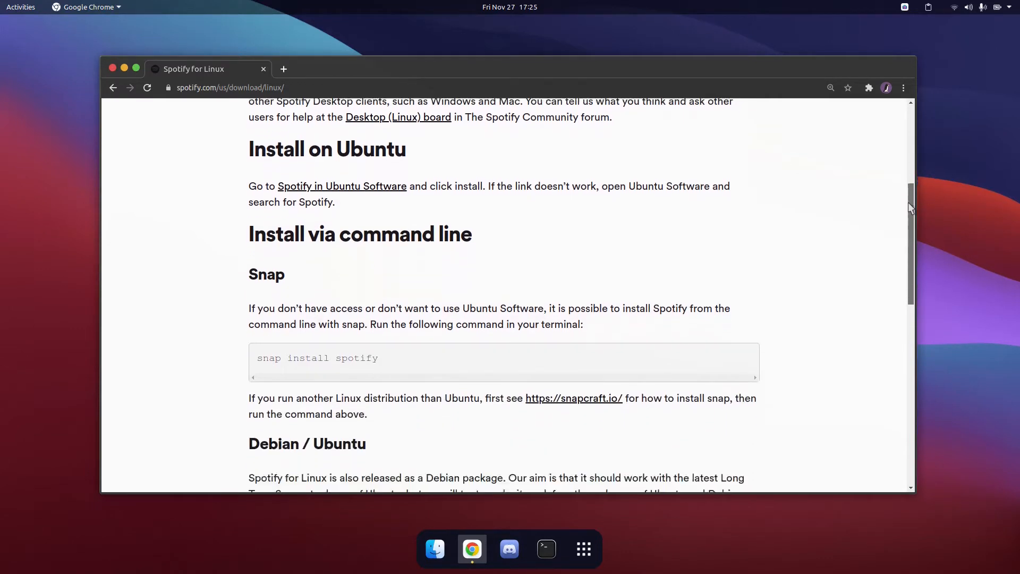
{"action": "scroll", "scroll_direction": "down", "scroll_amount": 3}
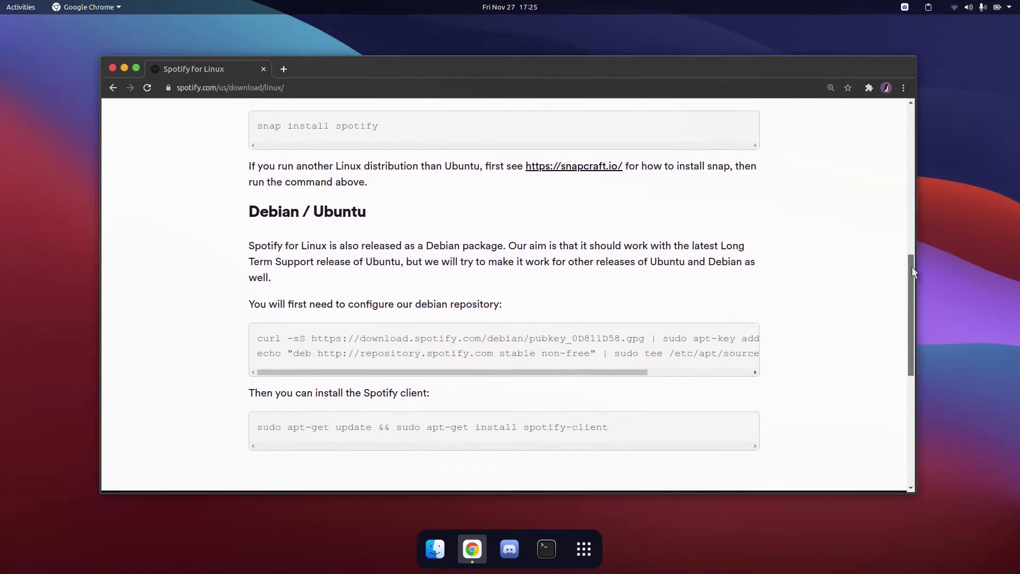
{"action": "scroll", "scroll_direction": "up", "scroll_amount": 3}
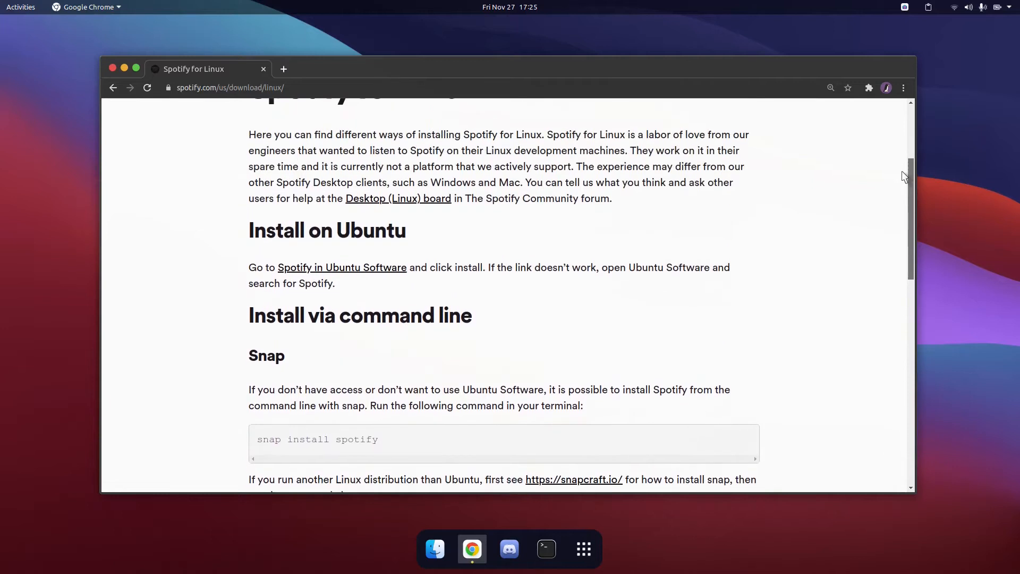
{"action": "scroll", "scroll_direction": "up", "scroll_amount": 3}
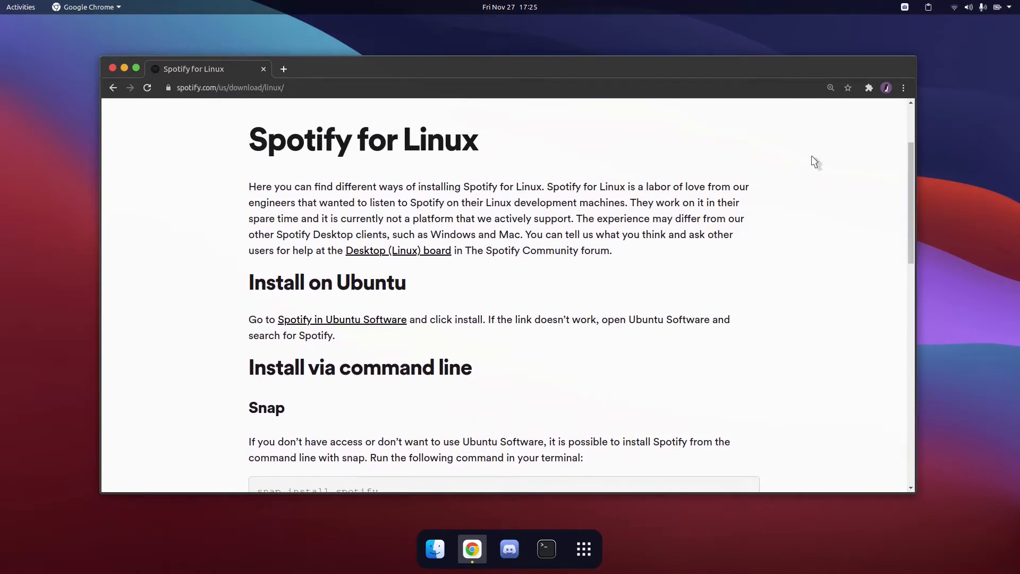
{"action": "scroll", "scroll_direction": "down", "scroll_amount": 3}
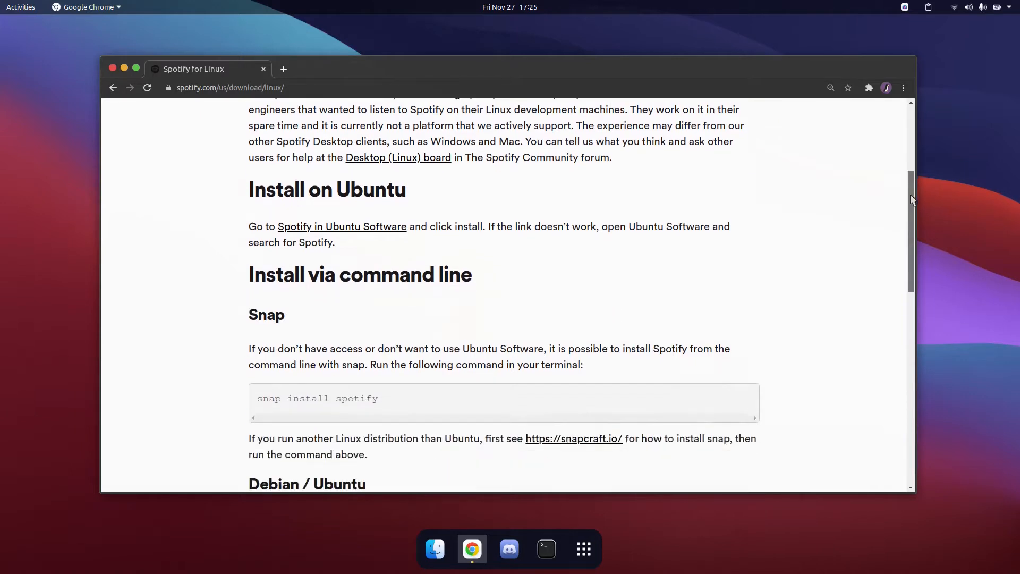
{"action": "scroll", "scroll_direction": "up", "scroll_amount": 3}
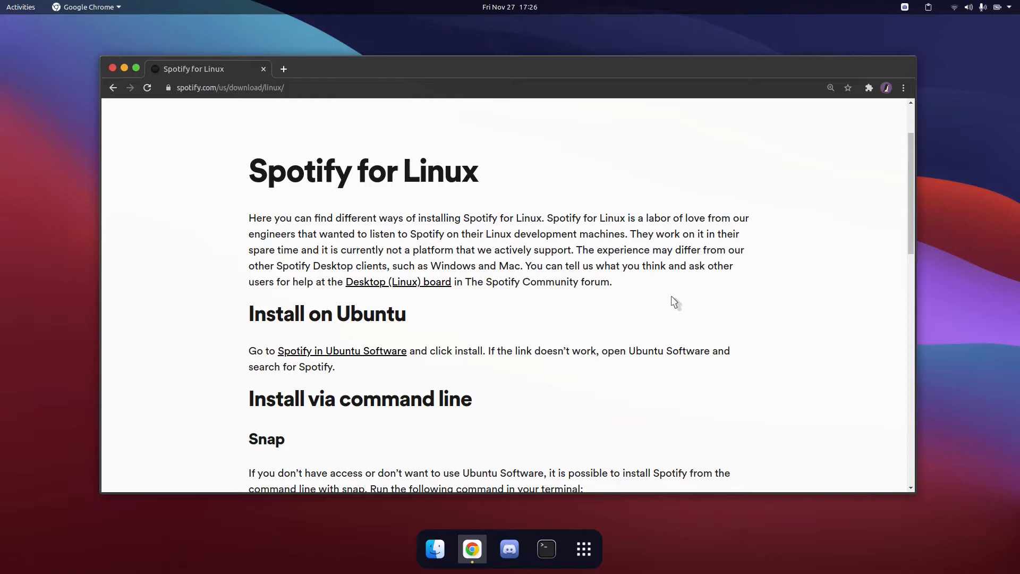
{"action": "mouse_move", "coordinate": [560, 311]}
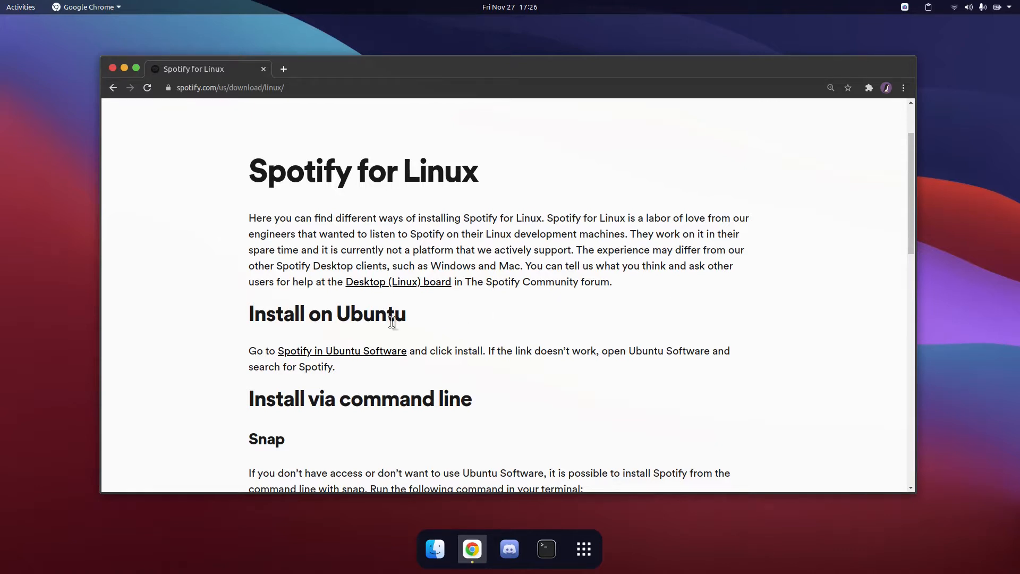
{"action": "mouse_move", "coordinate": [376, 245]}
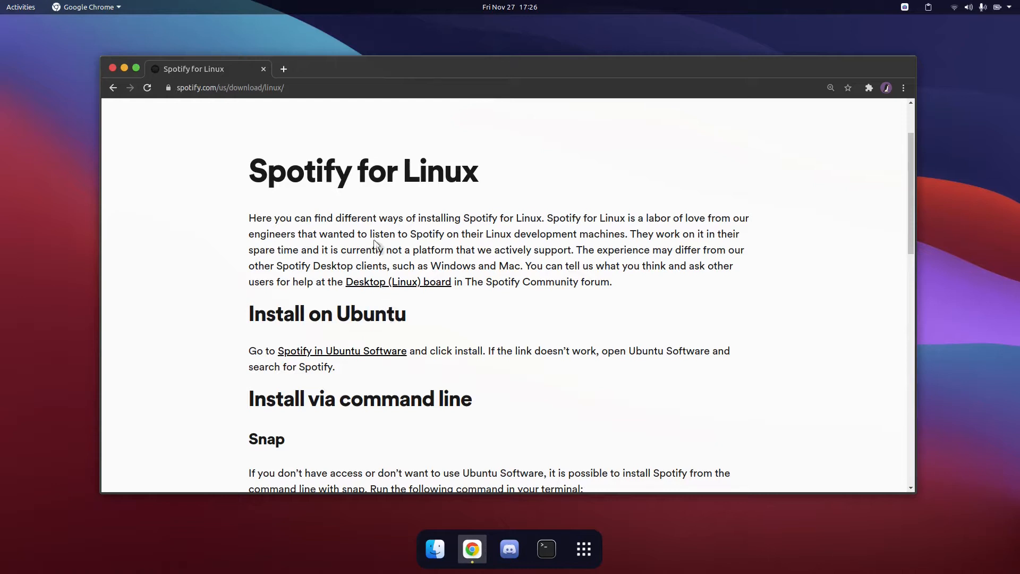
Step: Follow the 'Spotify in Ubuntu Software' link and approve the Open xdg-open prompt
{"action": "left_click", "coordinate": [230, 87]}
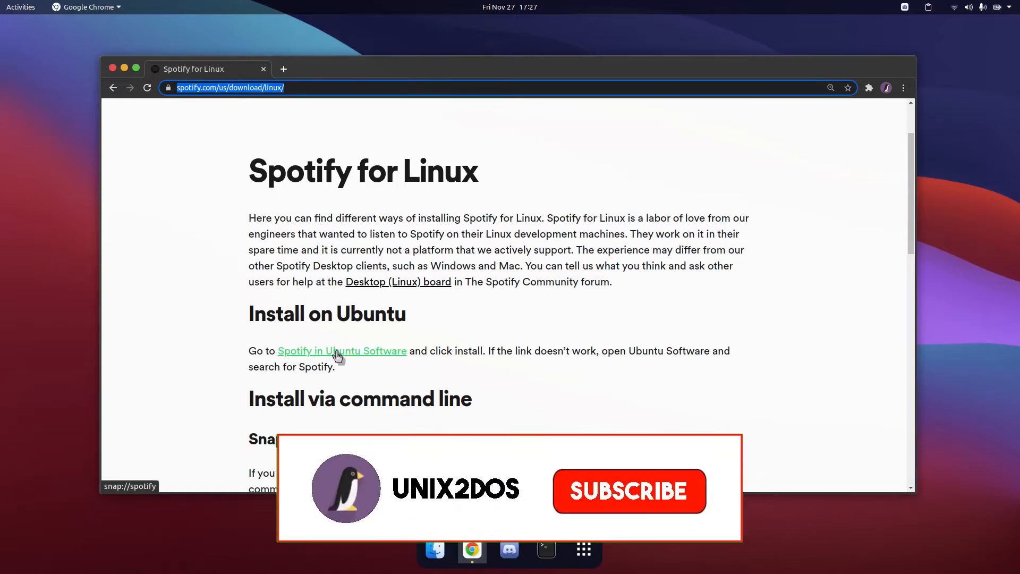
{"action": "left_click", "coordinate": [628, 491]}
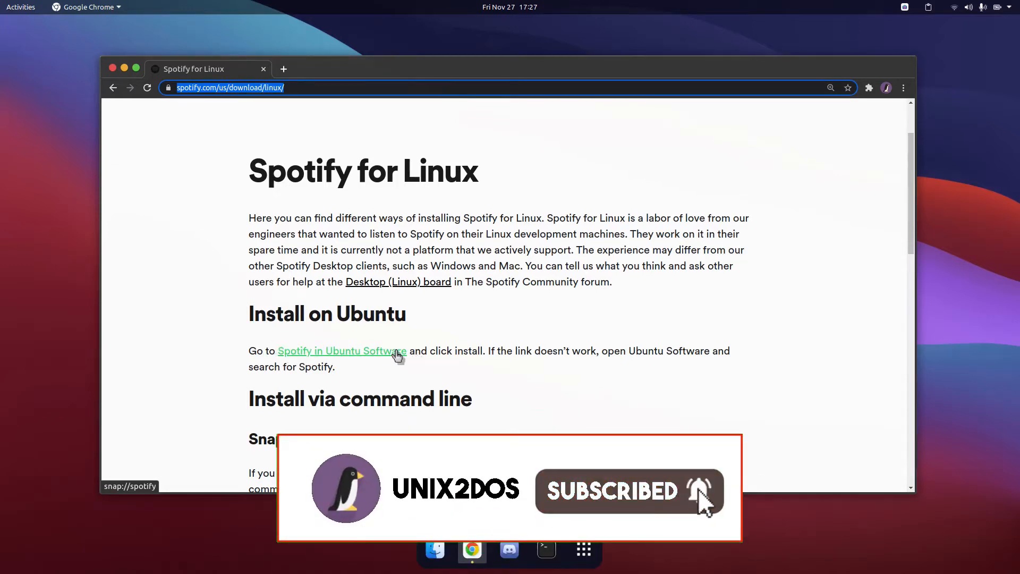
{"action": "left_click", "coordinate": [341, 351]}
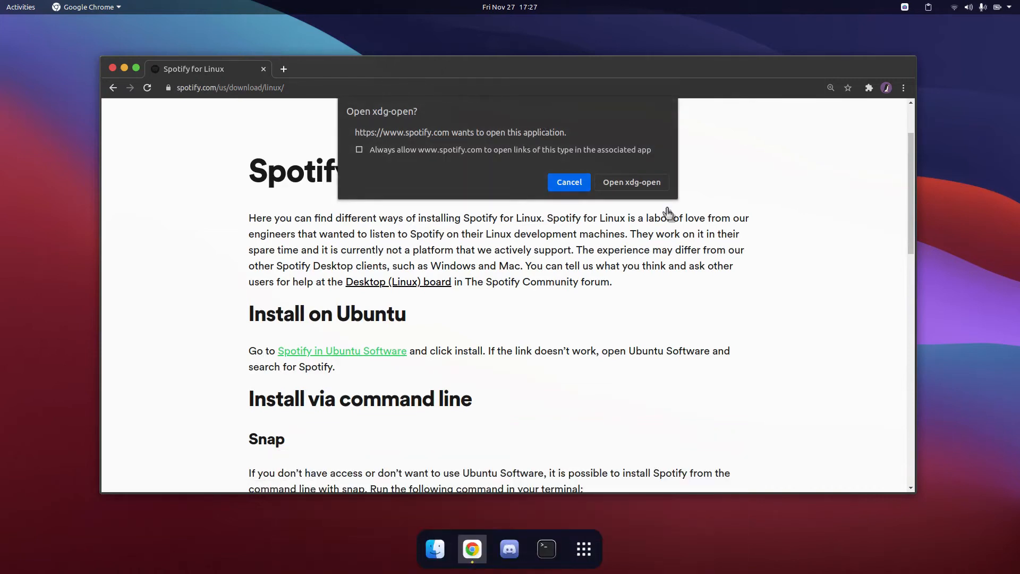
{"action": "mouse_move", "coordinate": [682, 108]}
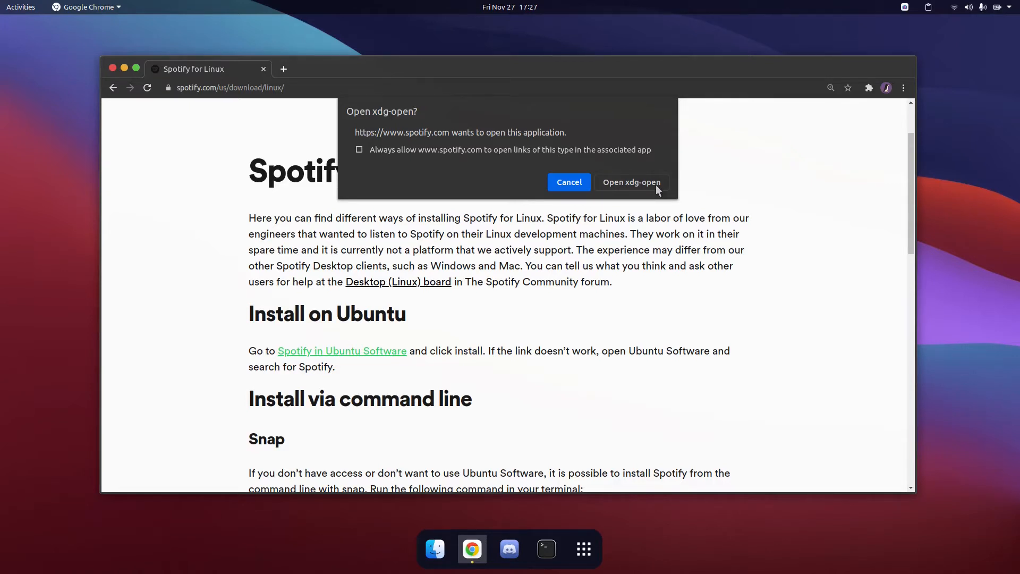
{"action": "left_click", "coordinate": [632, 182]}
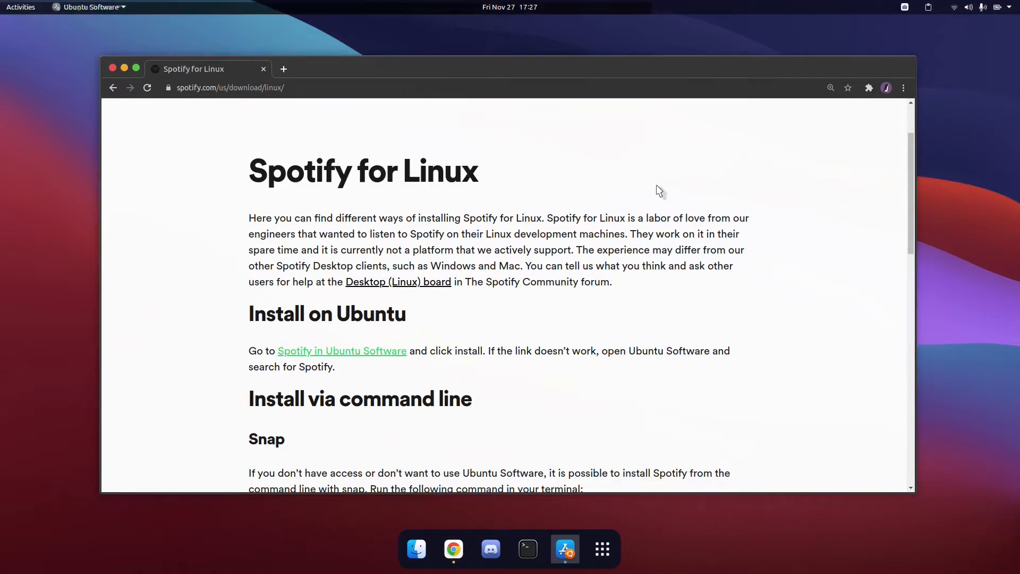
Step: Start installing Spotify from its Ubuntu Software listing, then leave the store window
{"action": "left_click", "coordinate": [341, 351]}
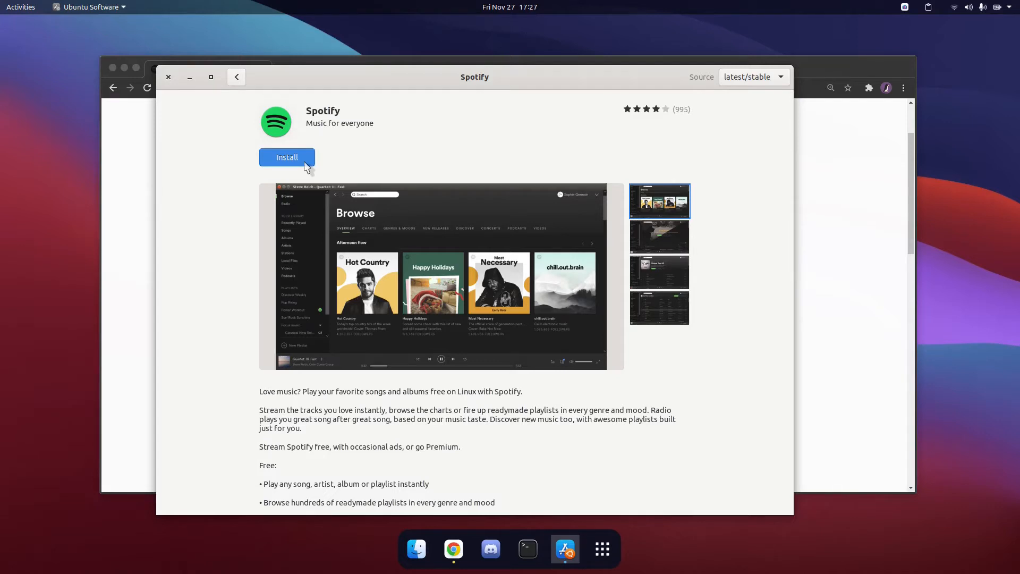
{"action": "left_click", "coordinate": [453, 548]}
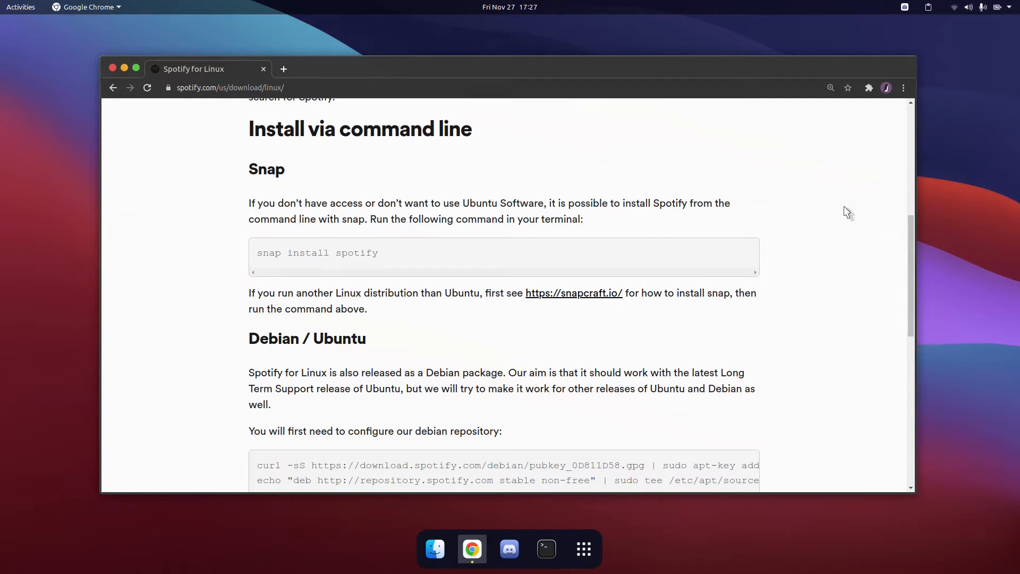
Step: Select and copy the 'snap install spotify' command from the command-line section
{"action": "double_click", "coordinate": [265, 169]}
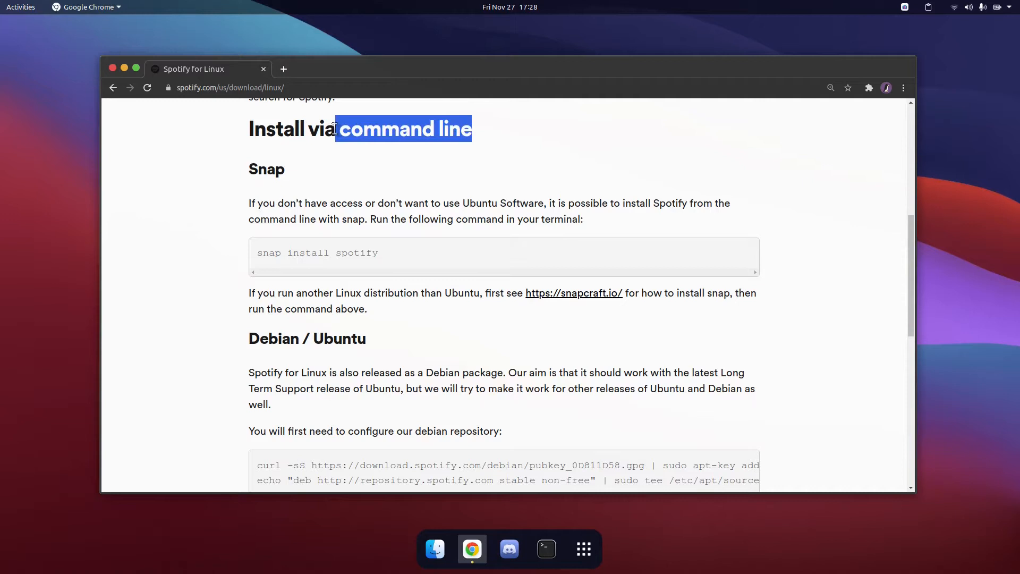
{"action": "left_click", "coordinate": [399, 257]}
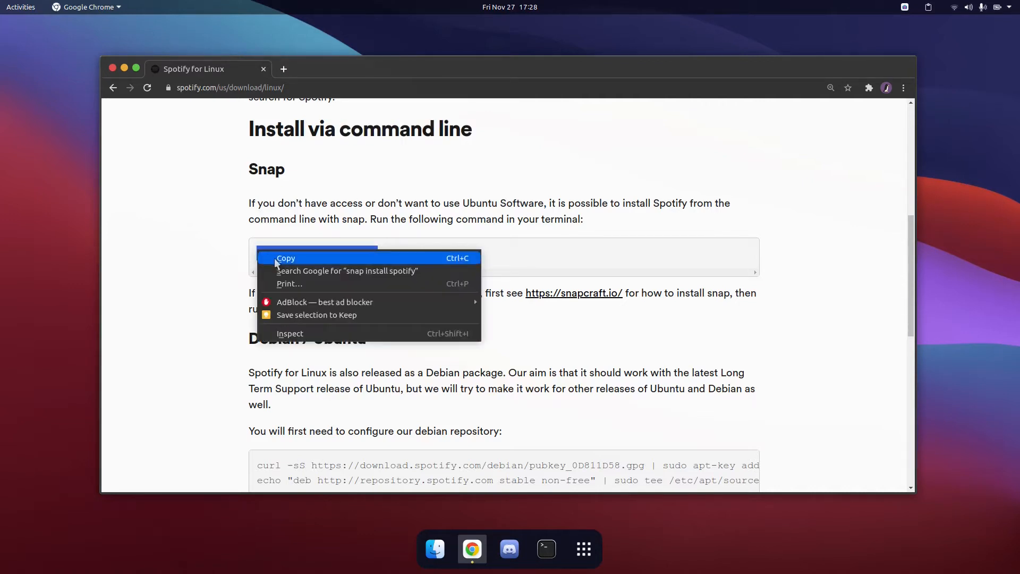
{"action": "left_click", "coordinate": [284, 258]}
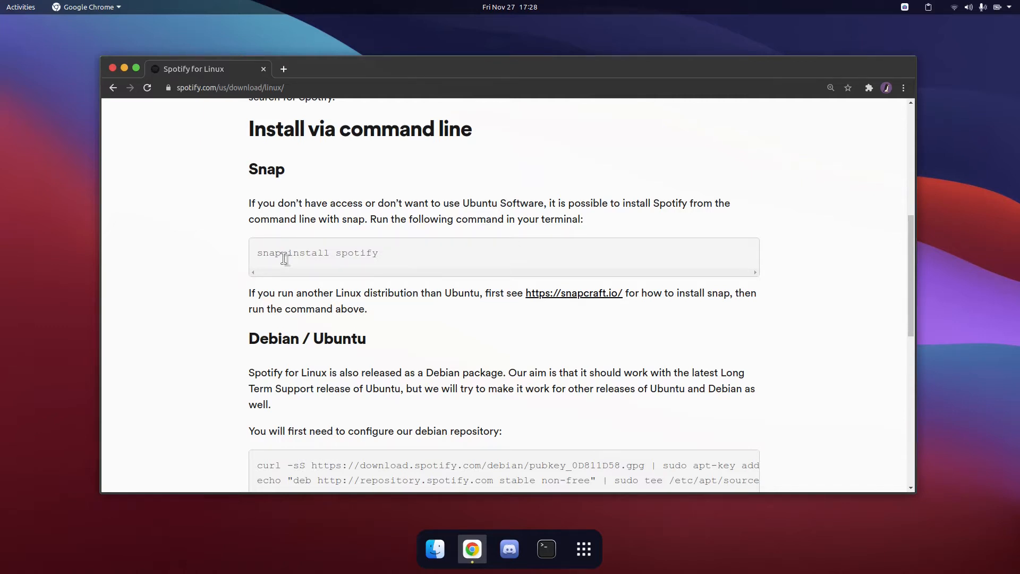
{"action": "left_click", "coordinate": [546, 549]}
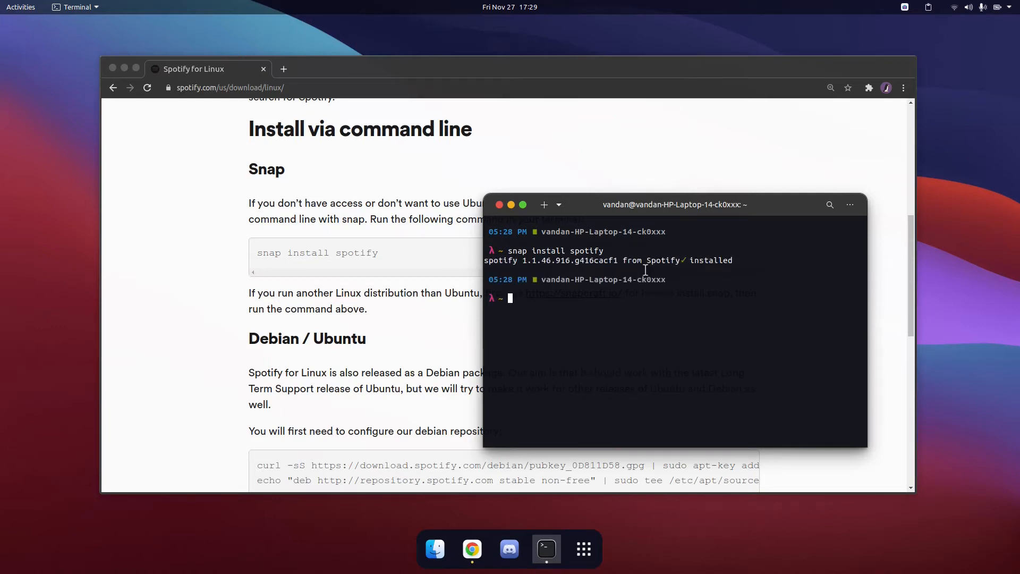
{"action": "mouse_move", "coordinate": [646, 268]}
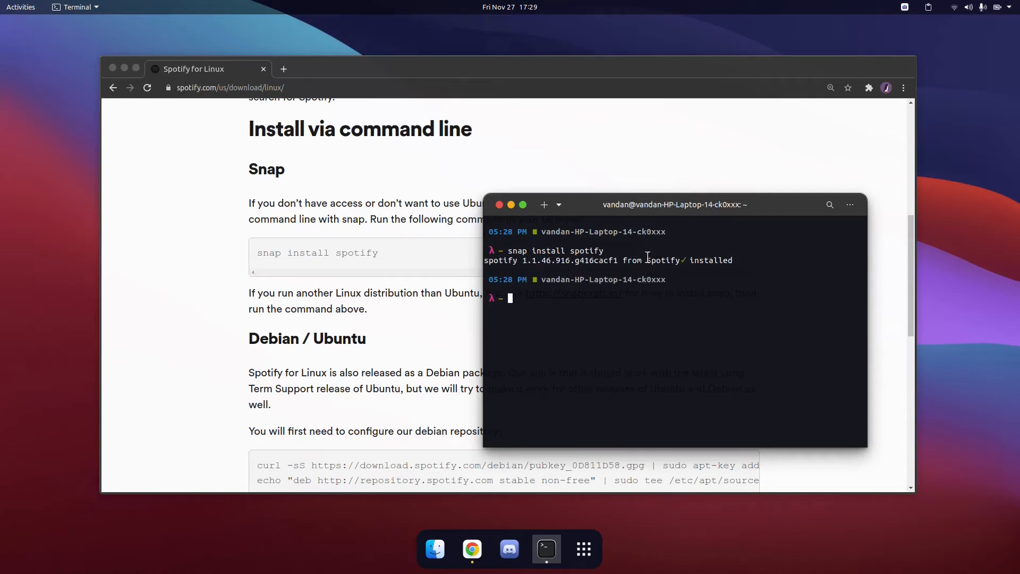
{"action": "mouse_move", "coordinate": [531, 251]}
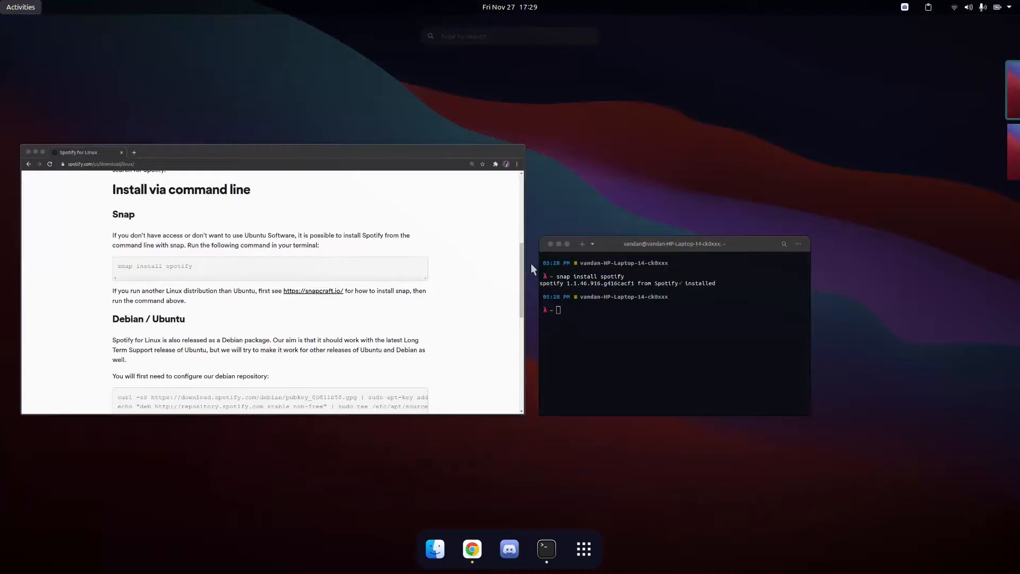
Step: Search 'spotify' in Activities, then bring the Terminal alone back into view
{"action": "type", "text": "spotify"}
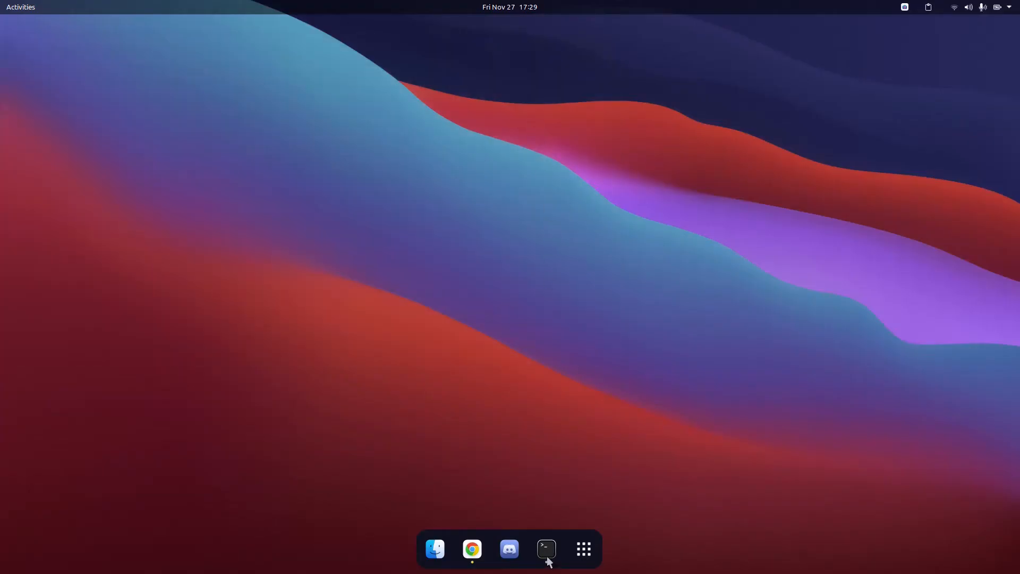
{"action": "left_click", "coordinate": [546, 548]}
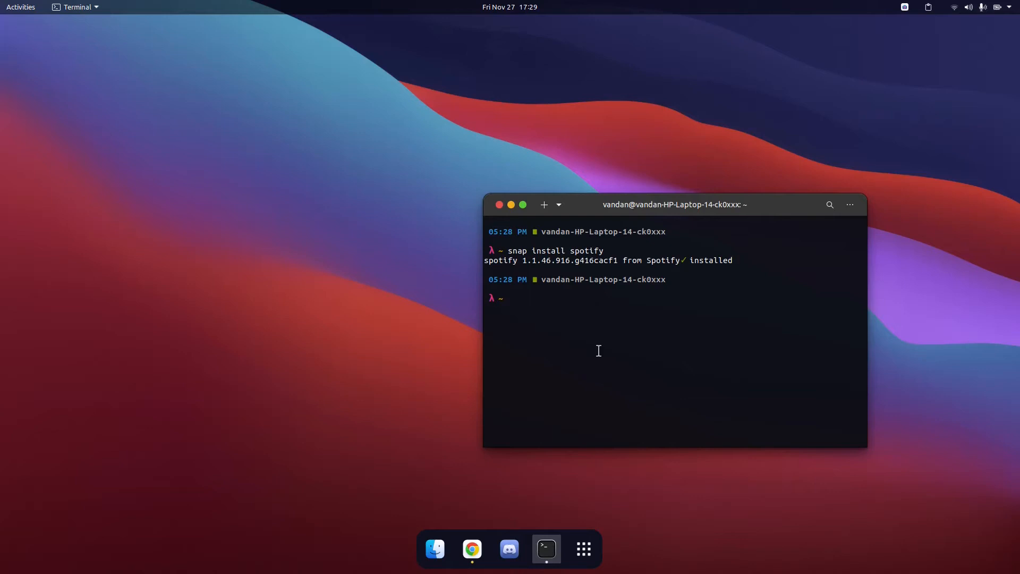
Step: Run 'snap remove spotify' to uninstall the Spotify snap
{"action": "type", "text": "snap"}
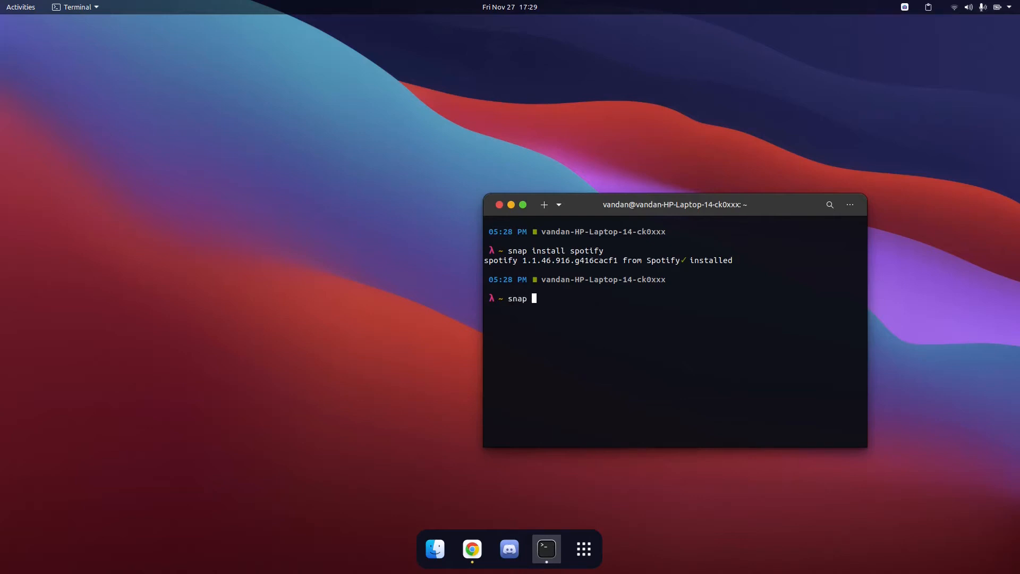
{"action": "type", "text": "remove spotify"}
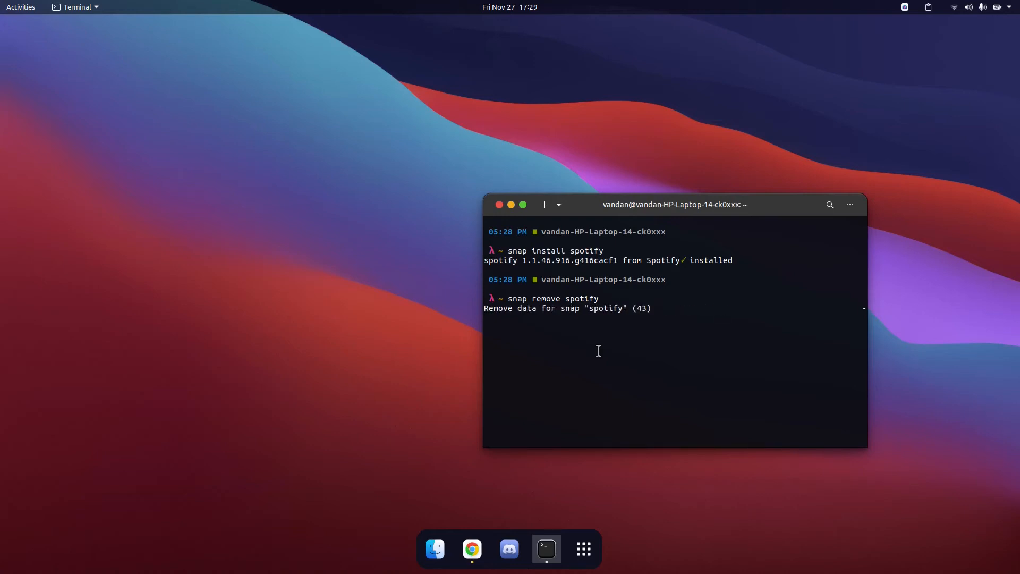
Step: Back on the Spotify for Linux page, select the curl … apt-key add key-import command
{"action": "left_click", "coordinate": [471, 548]}
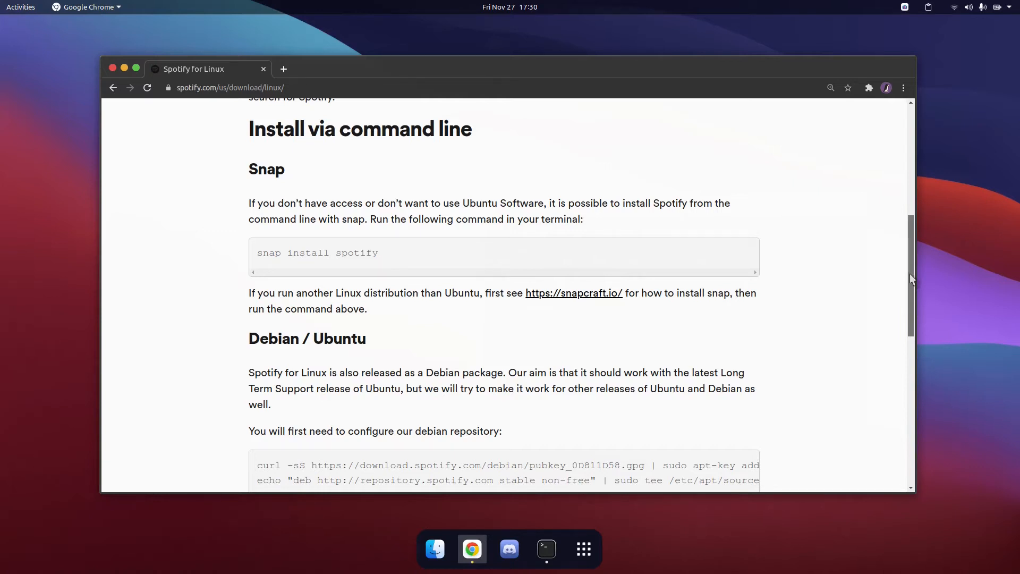
{"action": "scroll", "scroll_direction": "down", "scroll_amount": 3}
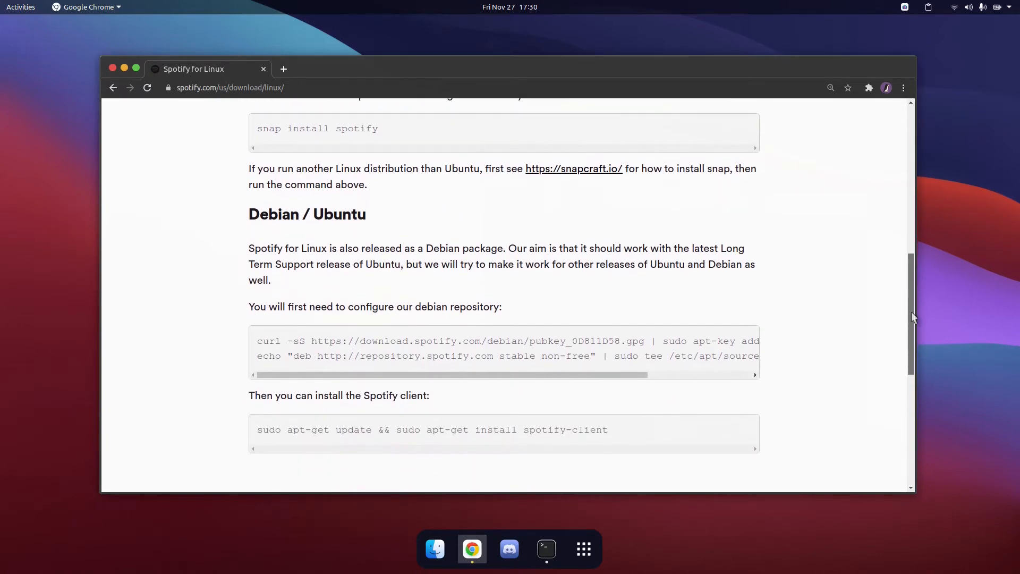
{"action": "left_click_drag", "start_coordinate": [257, 340], "coordinate": [315, 340]}
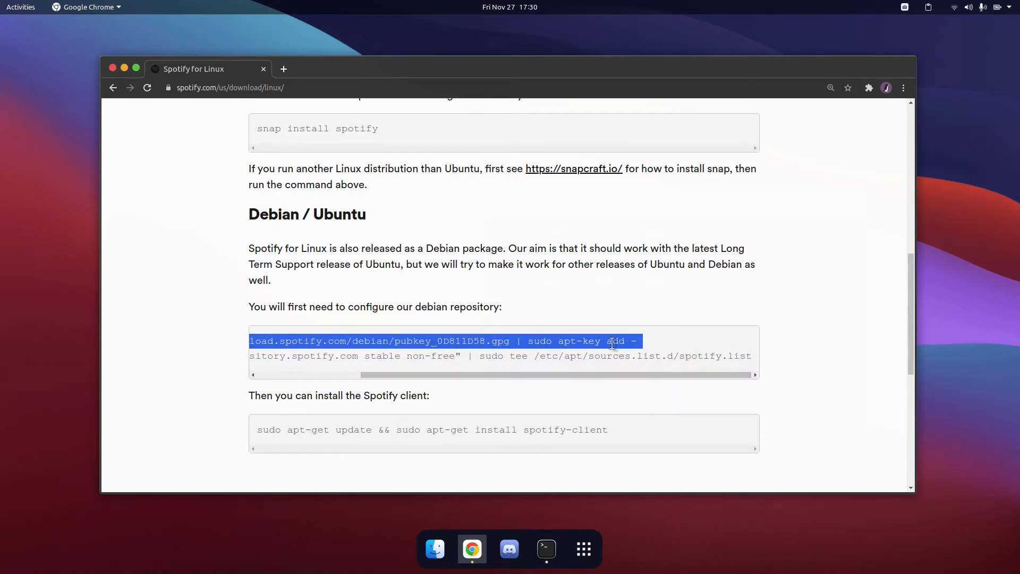
{"action": "mouse_move", "coordinate": [563, 491]}
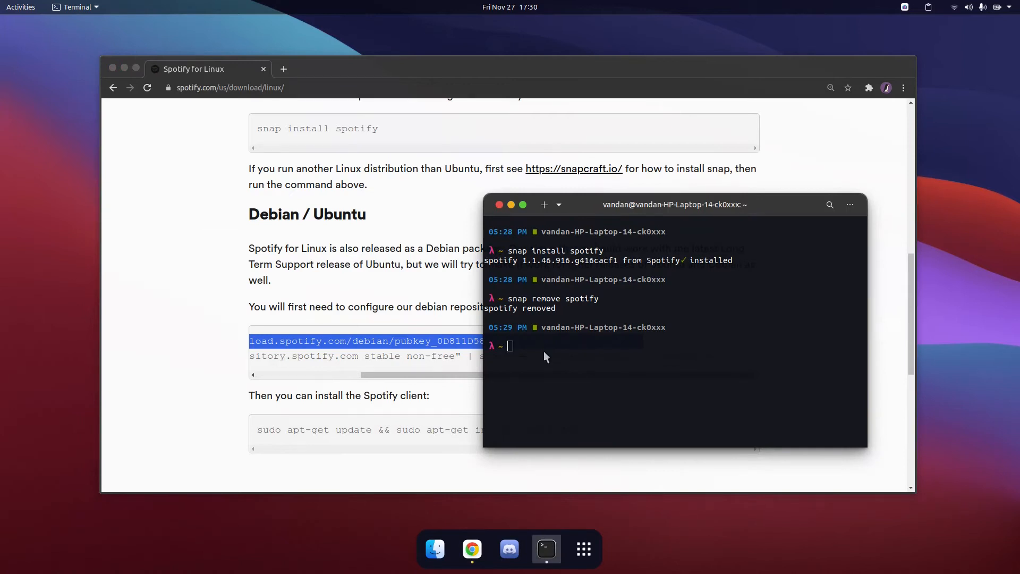
Step: Run the curl pubkey_0D811D58.gpg | sudo apt-key add command and supply the sudo password
{"action": "type", "text": "curl -sS https://download.spotify.com/debian/pubkey_0D811D58.gpg | sudo apt-key add -"}
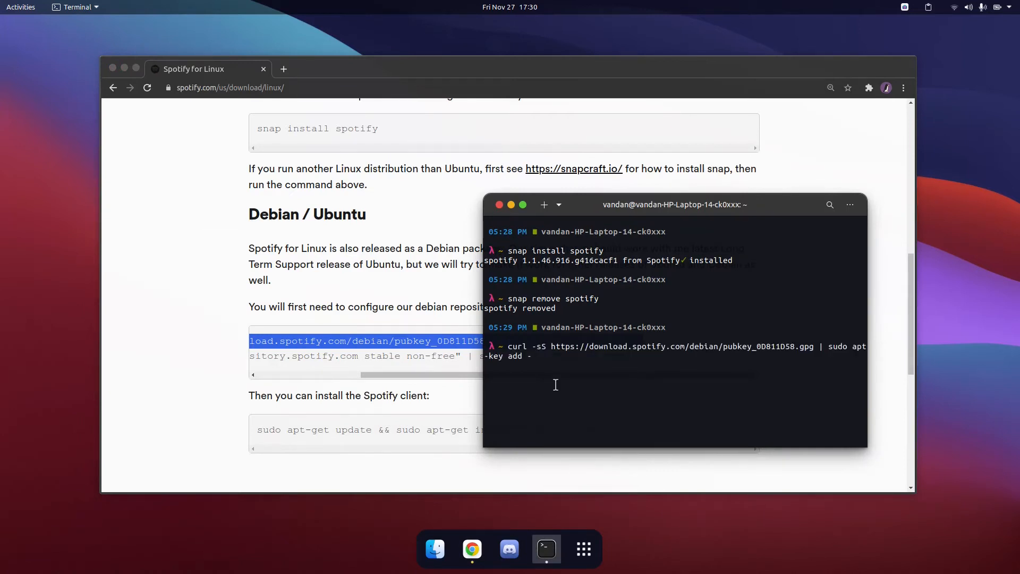
{"action": "key", "text": "Return"}
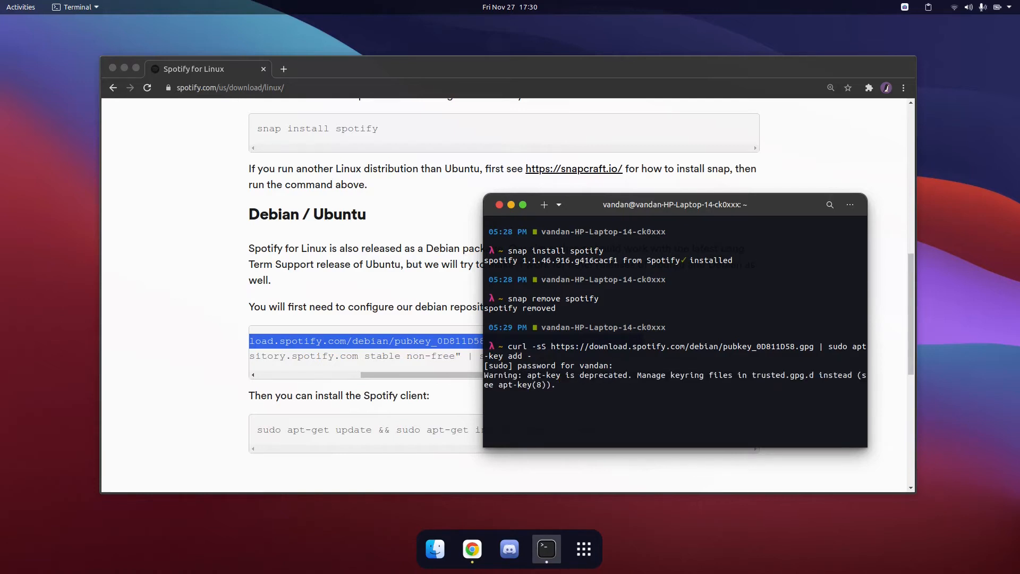
{"action": "key", "text": "Return"}
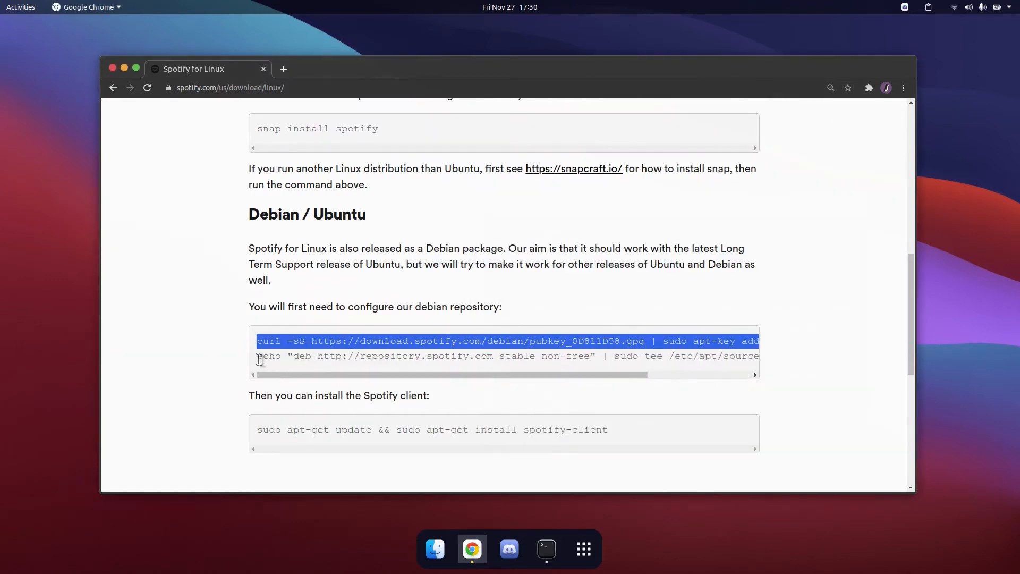
Step: Run the echo 'deb … stable non-free' | sudo tee sources.list.d/spotify.list command in Terminal
{"action": "left_click_drag", "start_coordinate": [258, 340], "coordinate": [589, 356]}
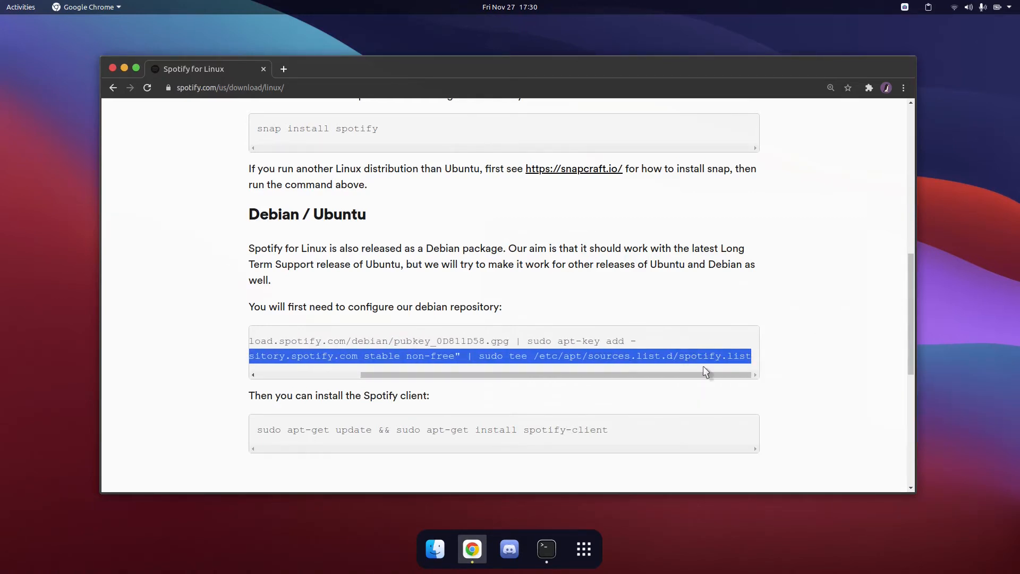
{"action": "left_click", "coordinate": [546, 548]}
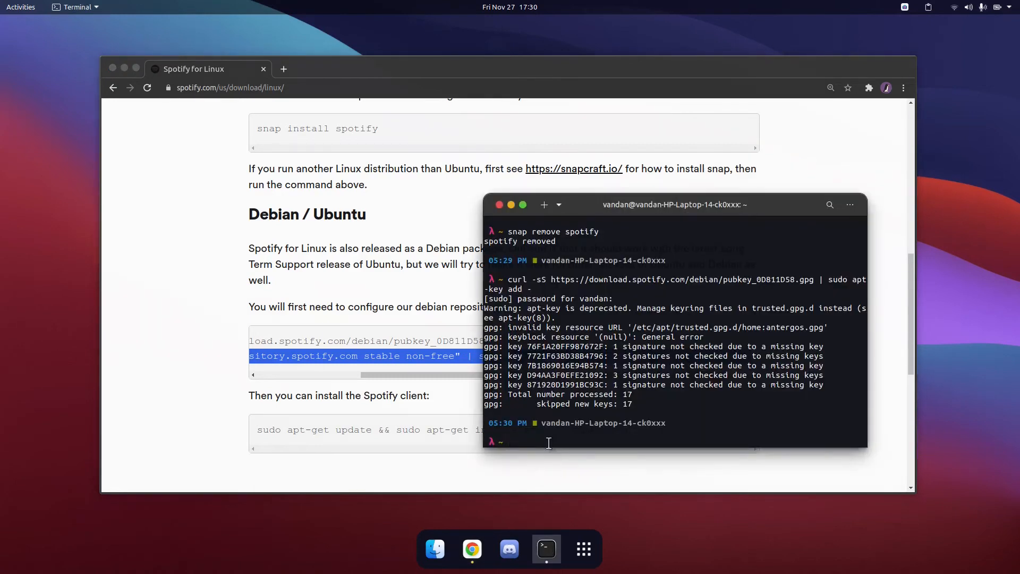
{"action": "type", "text": "echo \"deb http://repository.spotify.com stable non-free\" | sudo tee /etc/apt/sources.list.d/spotify.list"}
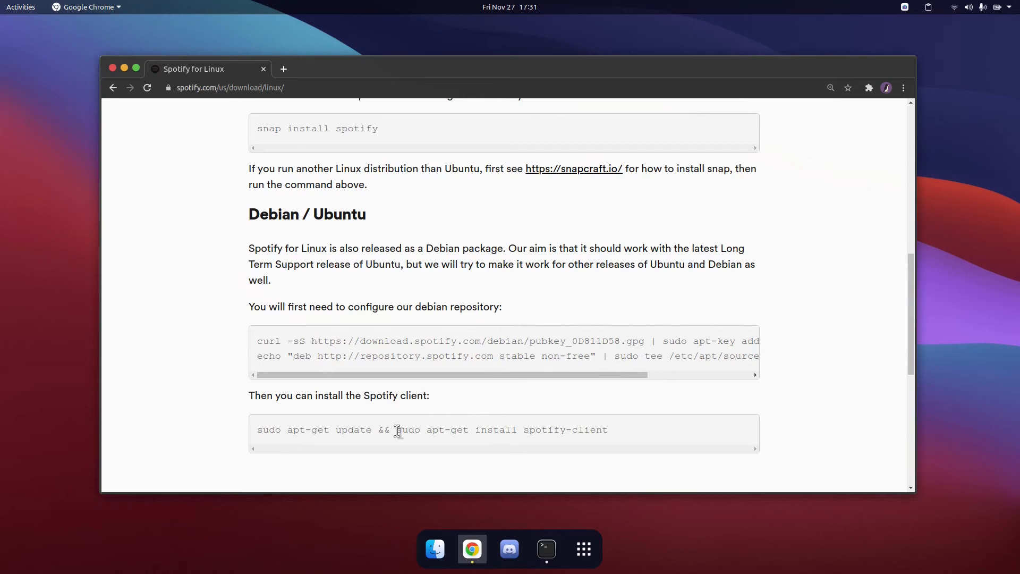
Step: Run 'sudo apt-get install spotify-client' in Terminal from Spotify's repository
{"action": "left_click_drag", "start_coordinate": [396, 429], "coordinate": [608, 429]}
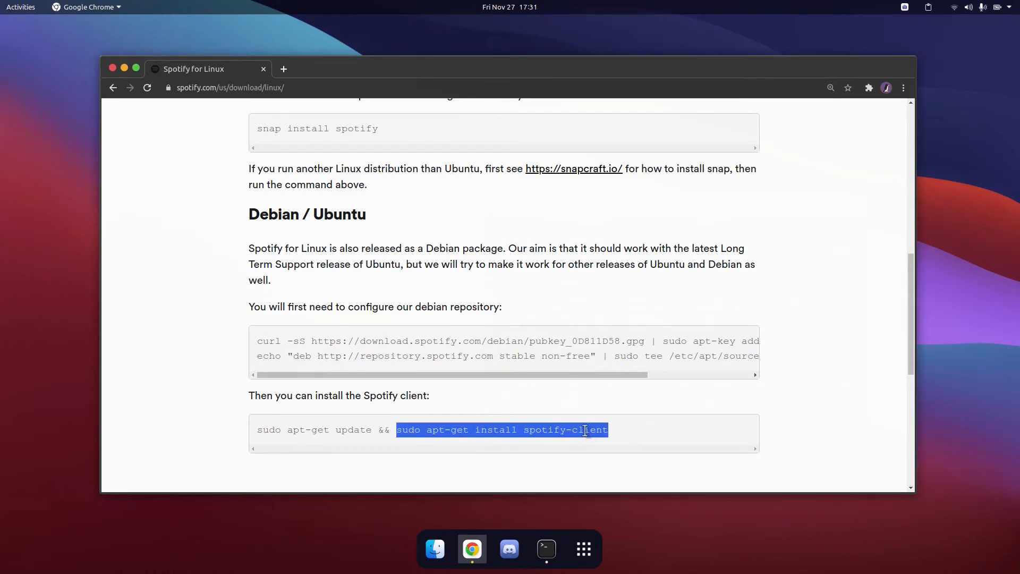
{"action": "left_click", "coordinate": [545, 548]}
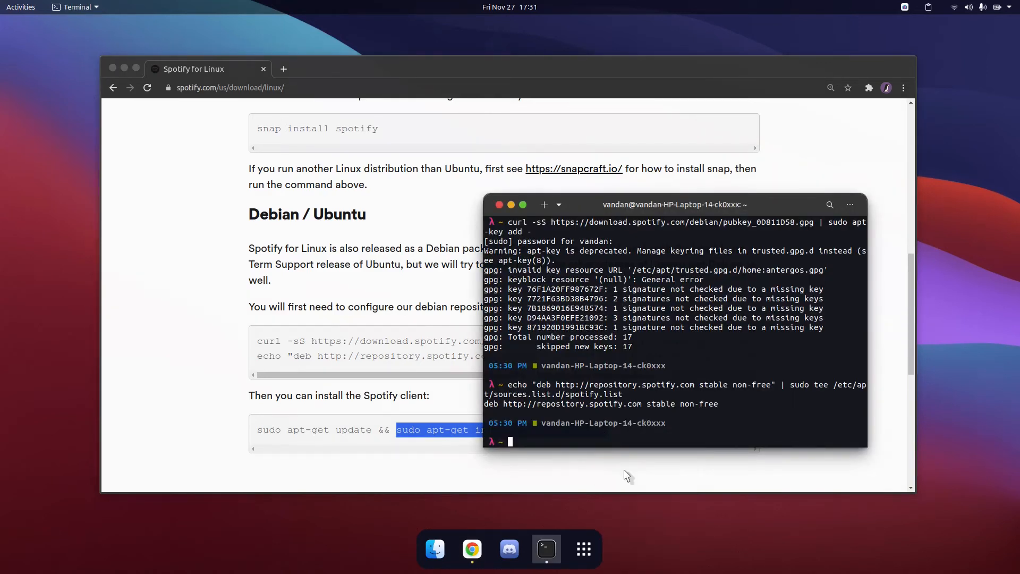
{"action": "type", "text": "sudo apt-get install spotify-client"}
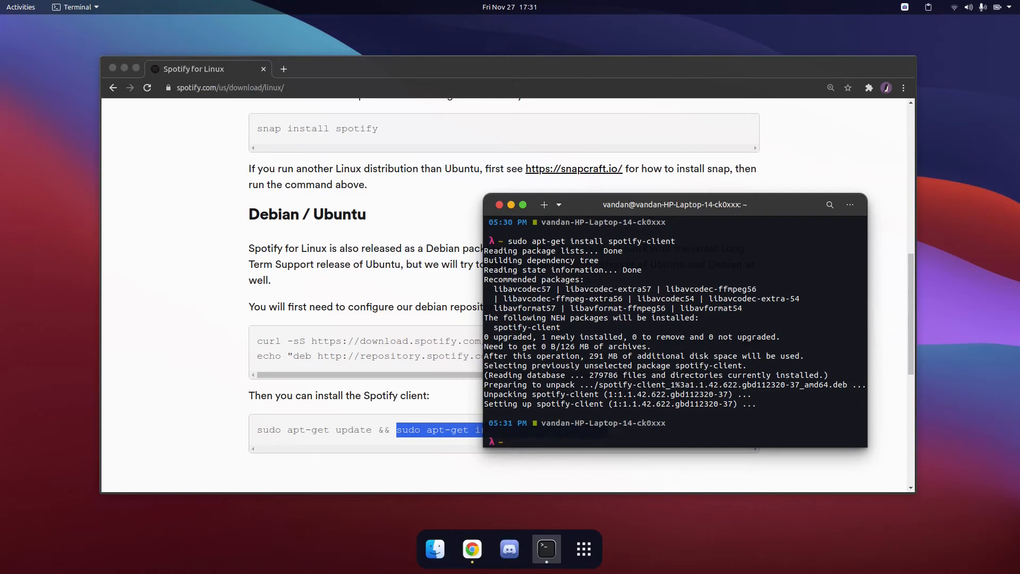
{"action": "double_click", "coordinate": [569, 404]}
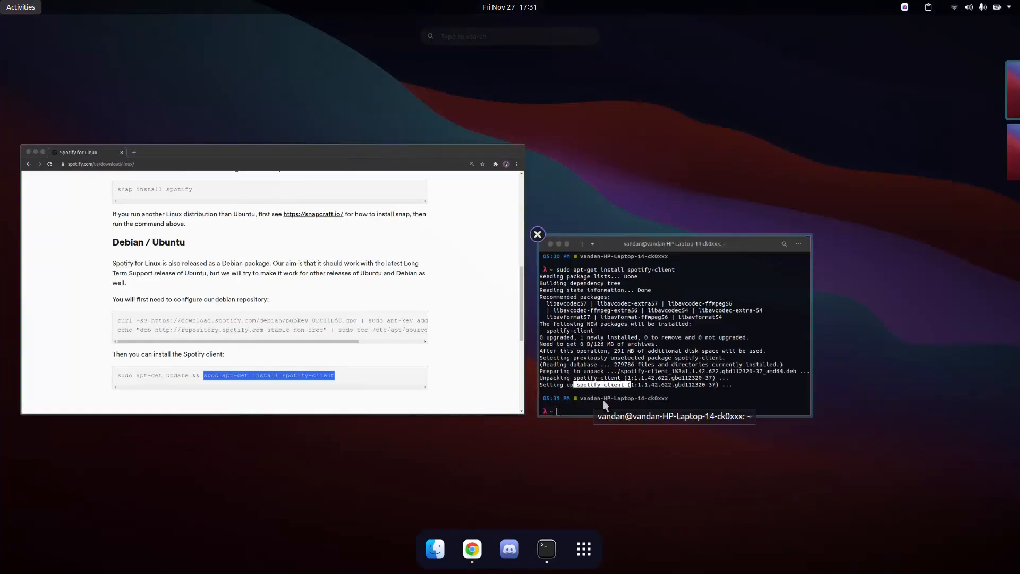
Step: Search 'spotify' in Activities, add it to Favorites, and launch it from the dock
{"action": "type", "text": "spotify"}
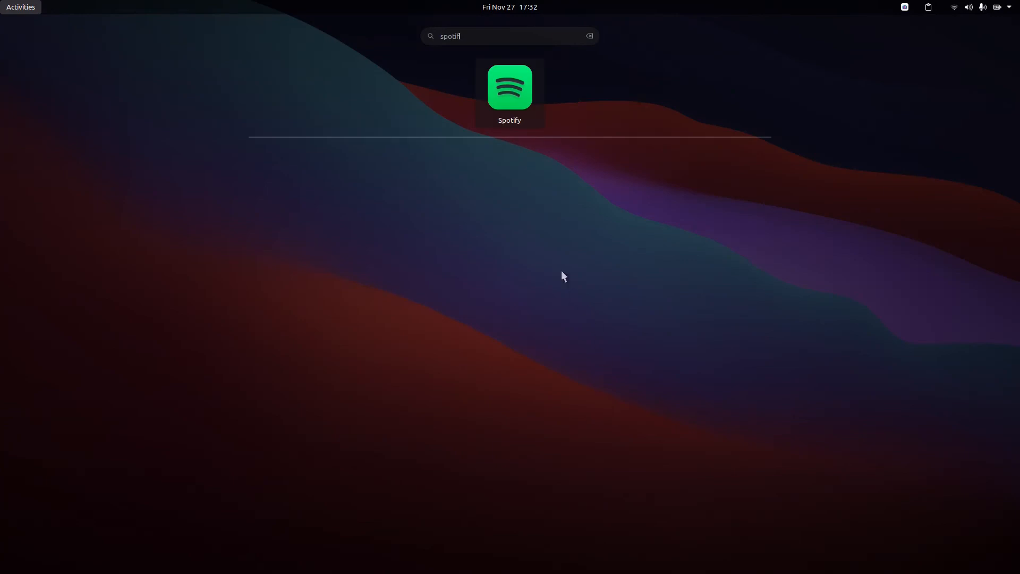
{"action": "right_click", "coordinate": [509, 88]}
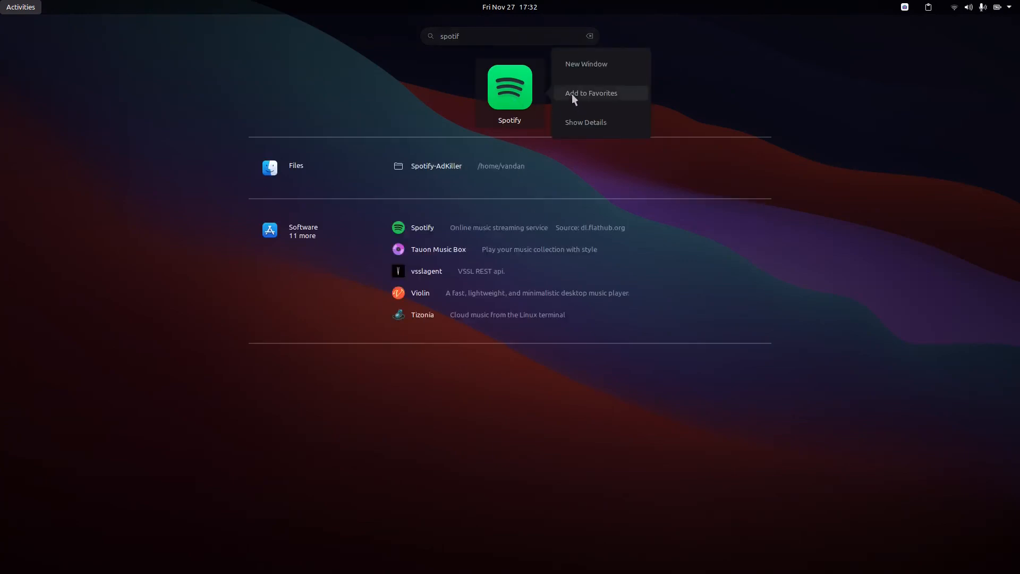
{"action": "left_click", "coordinate": [589, 94]}
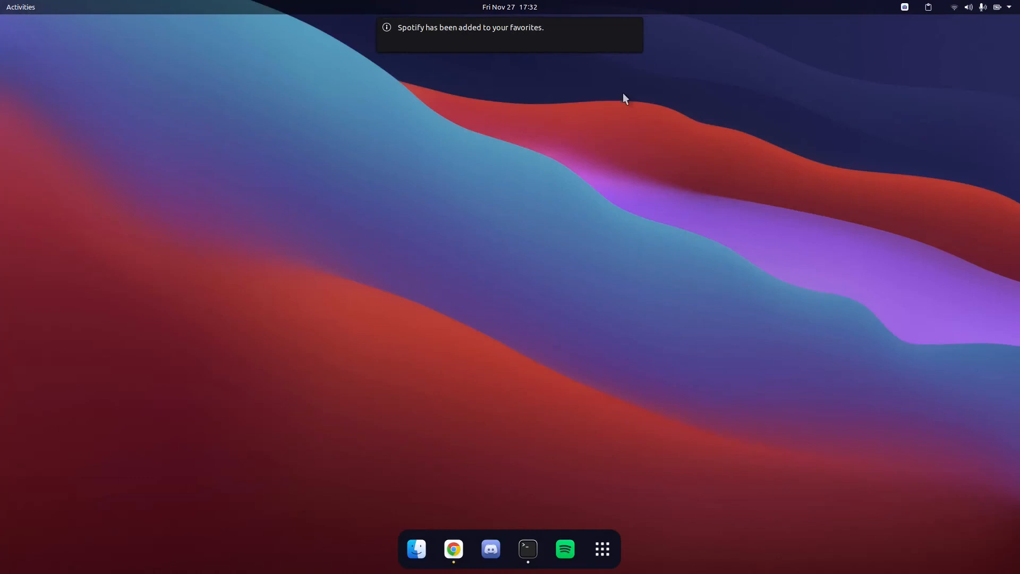
{"action": "mouse_move", "coordinate": [564, 556]}
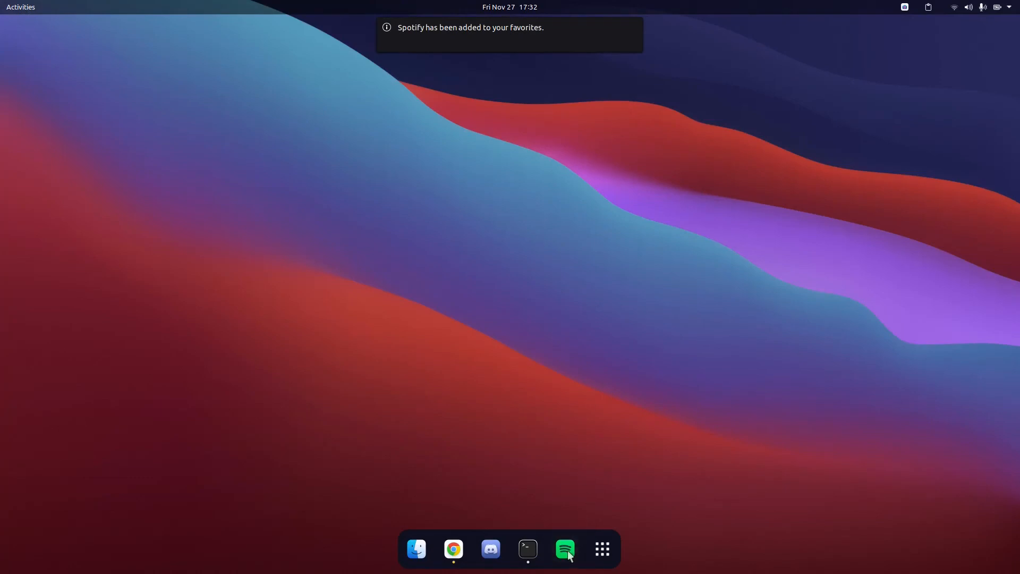
{"action": "left_click", "coordinate": [453, 549]}
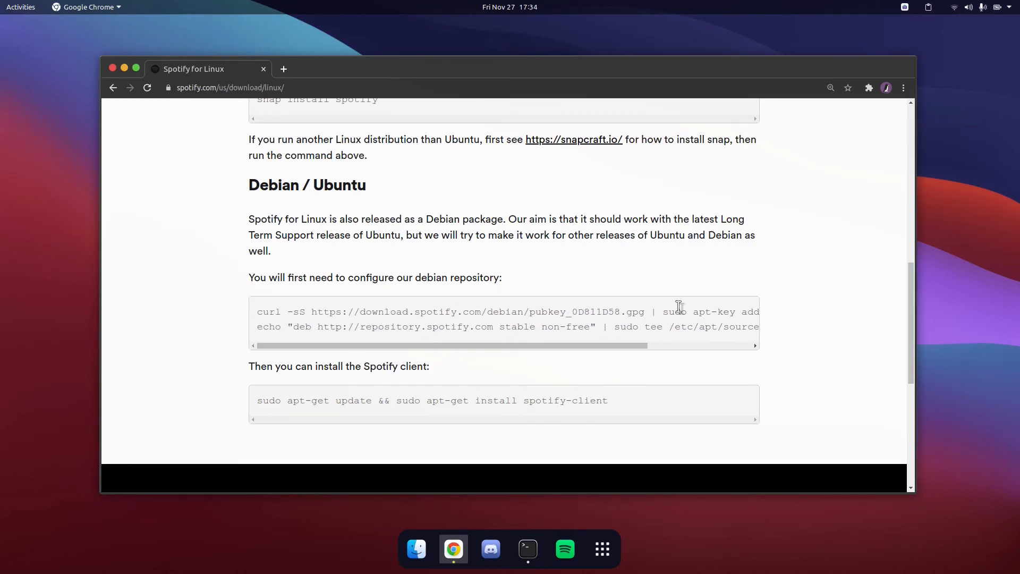
{"action": "scroll", "scroll_direction": "up", "scroll_amount": 3}
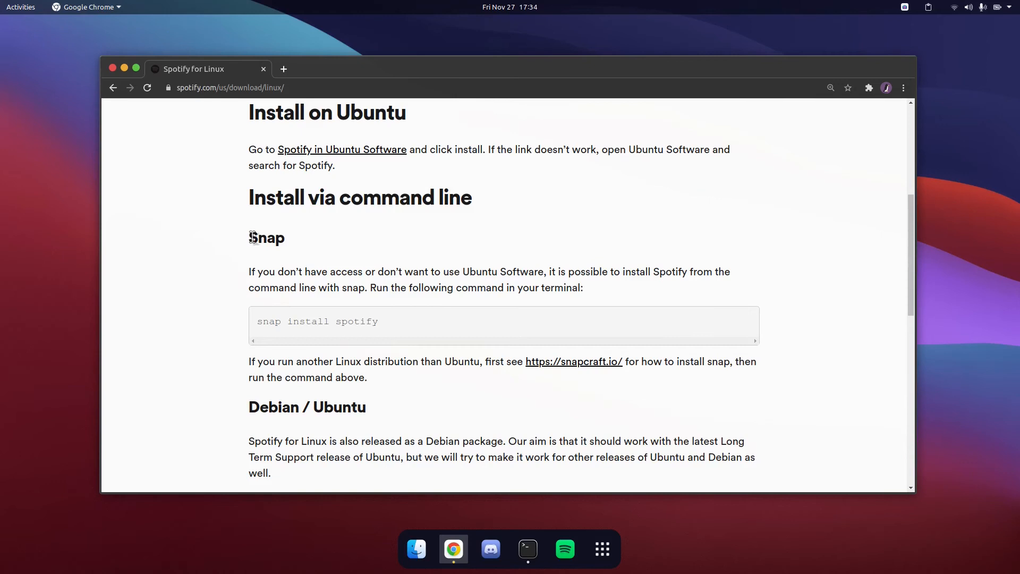
{"action": "mouse_move", "coordinate": [292, 246]}
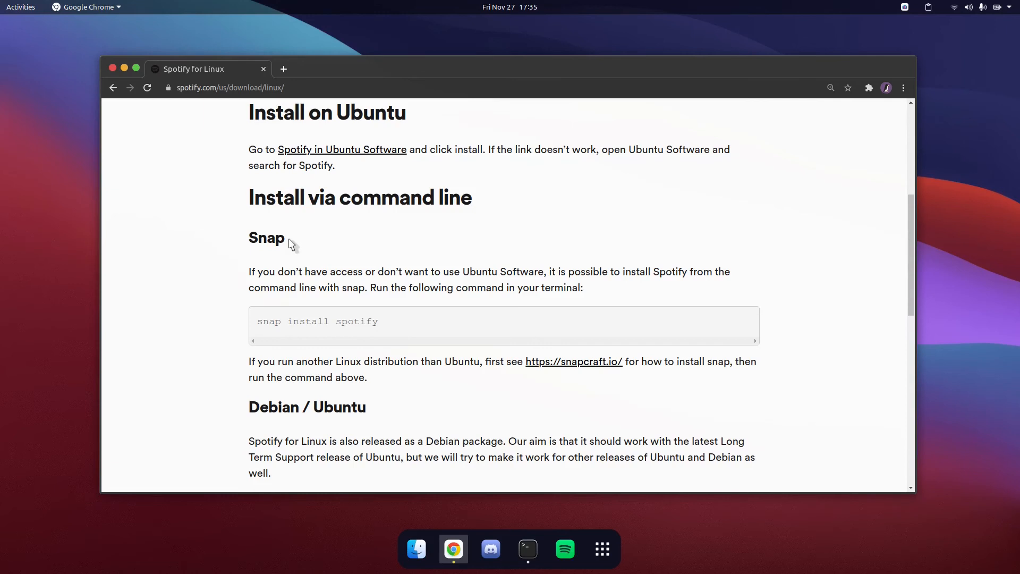
{"action": "mouse_move", "coordinate": [259, 246]}
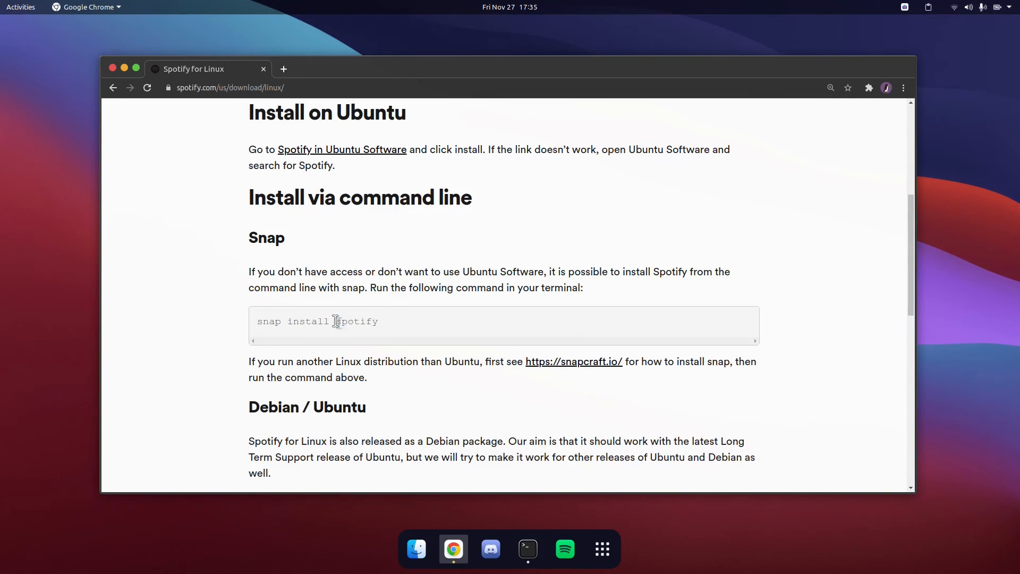
{"action": "mouse_move", "coordinate": [135, 107]}
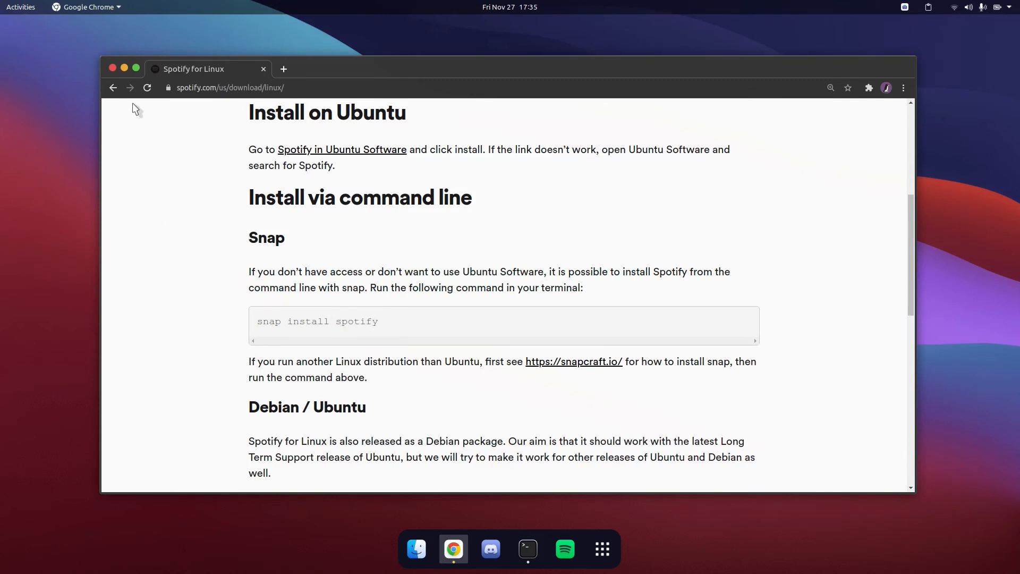